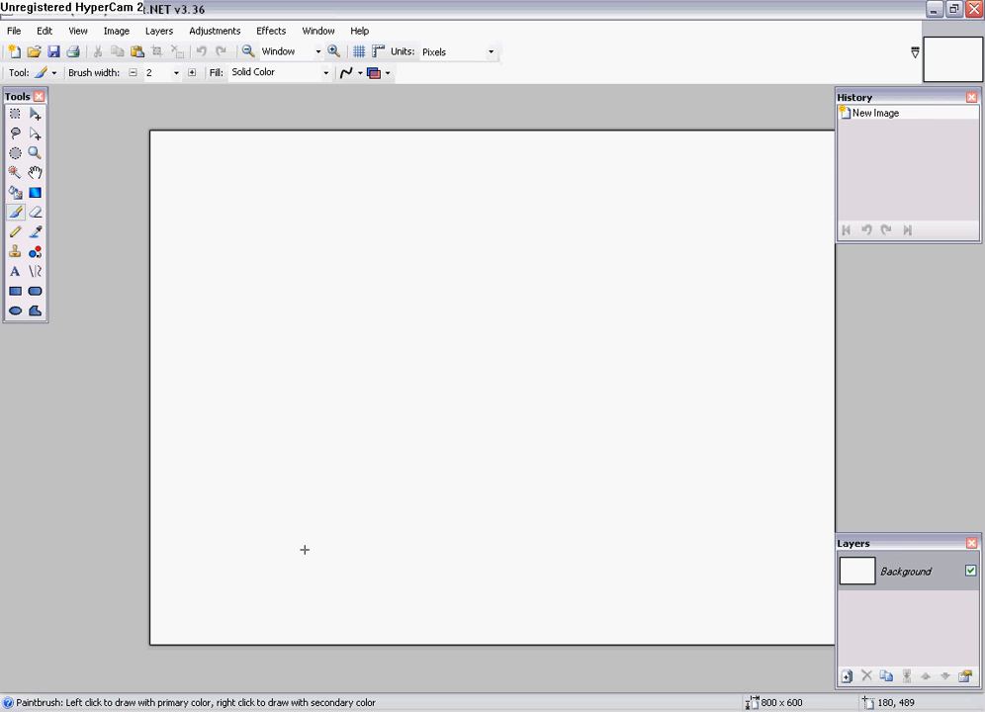
mouse_move(305, 550)
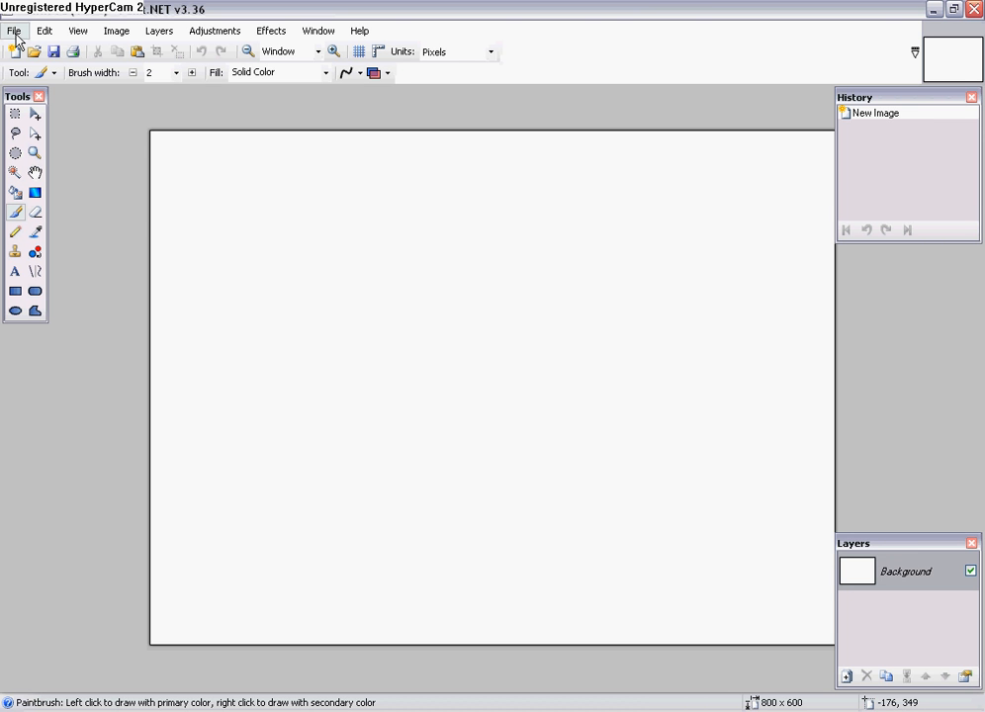
Create a new blank image 770 pixels wide by 140 pixels tall
left_click(14, 30)
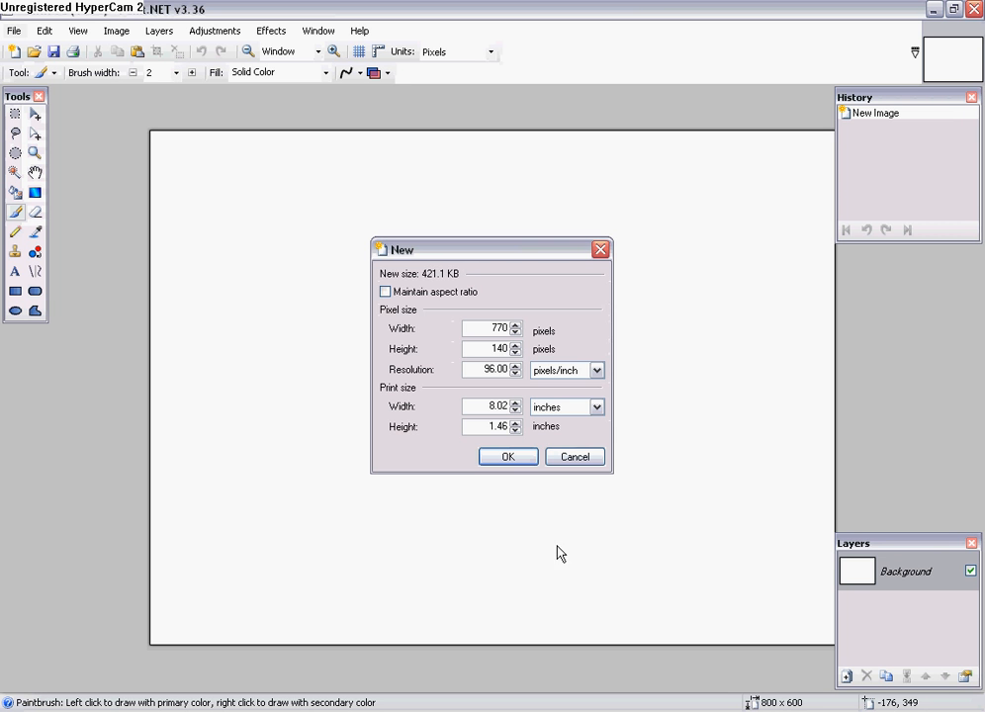
mouse_move(420, 414)
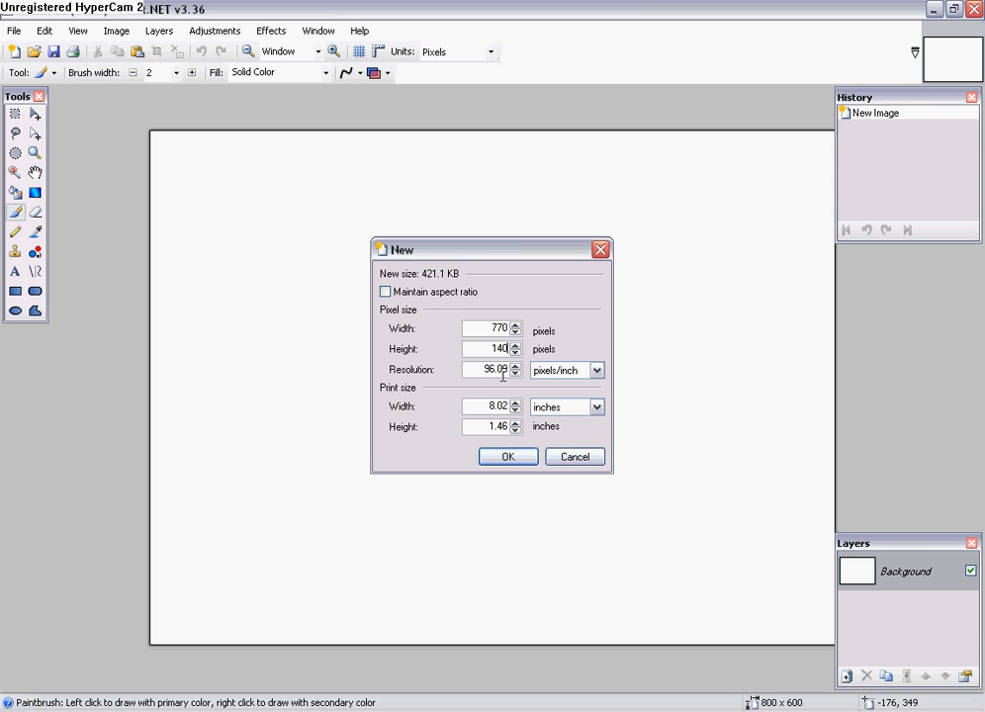
mouse_move(508, 456)
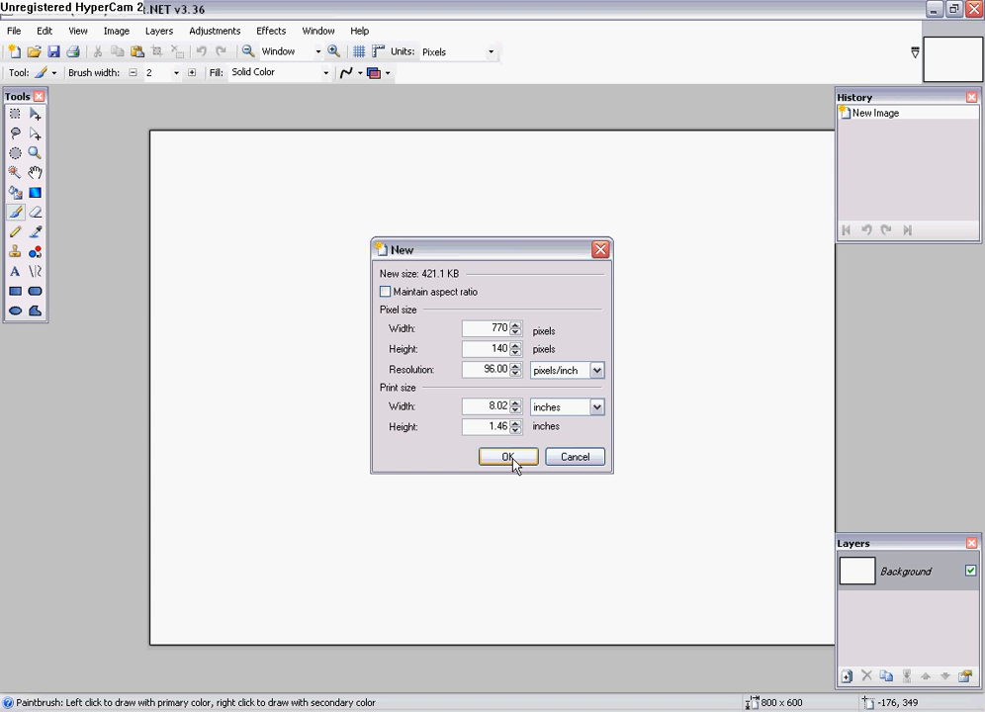
left_click(508, 456)
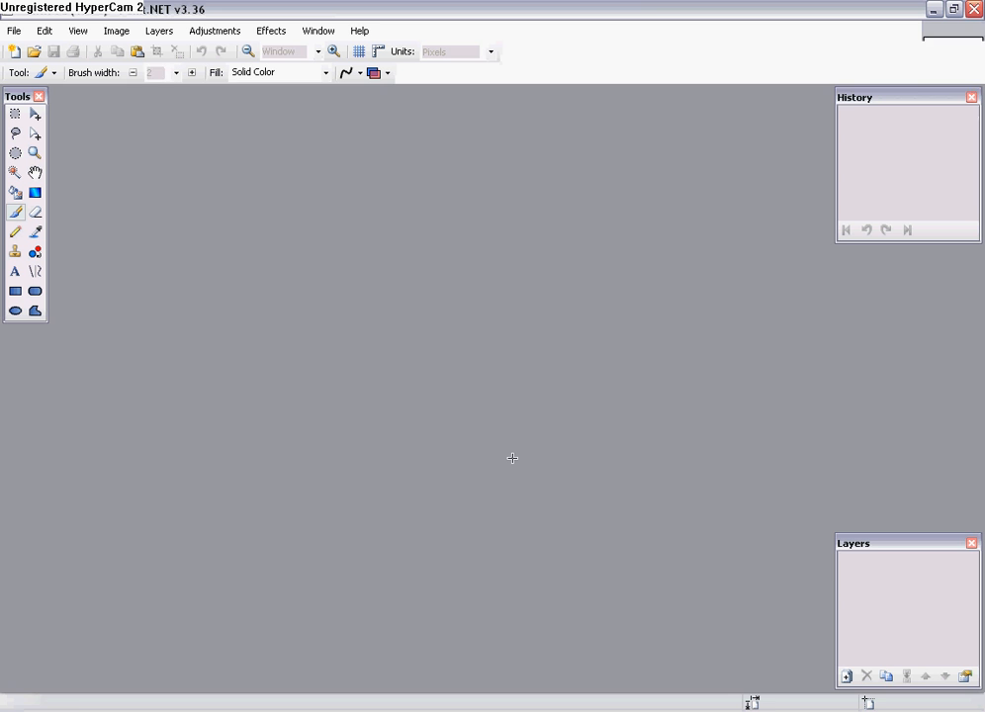
left_click(14, 51)
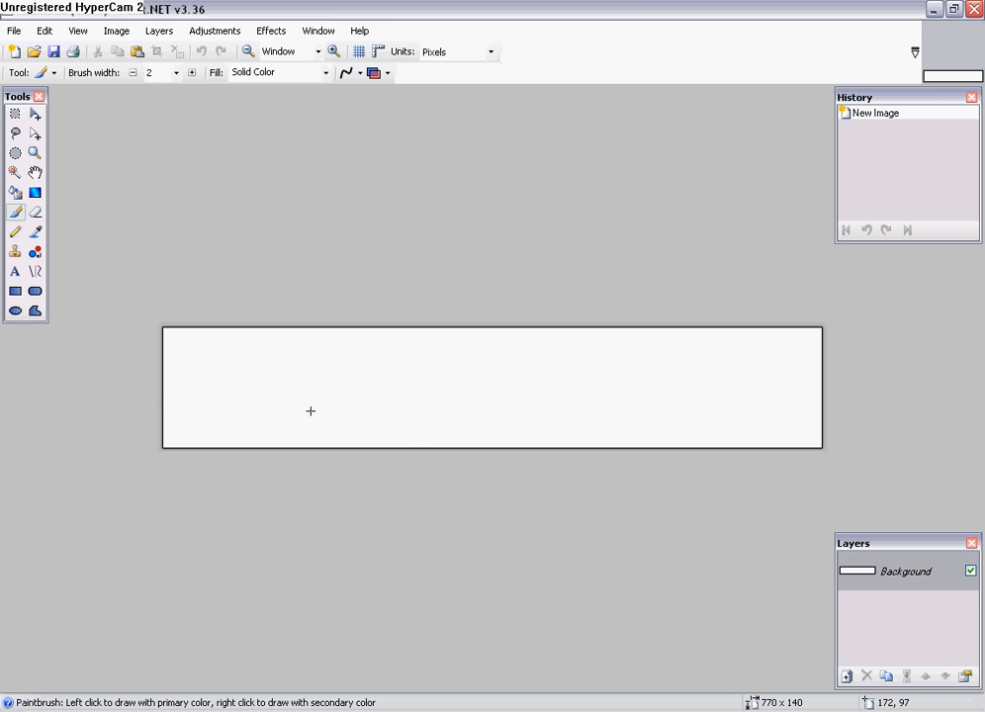
mouse_move(401, 440)
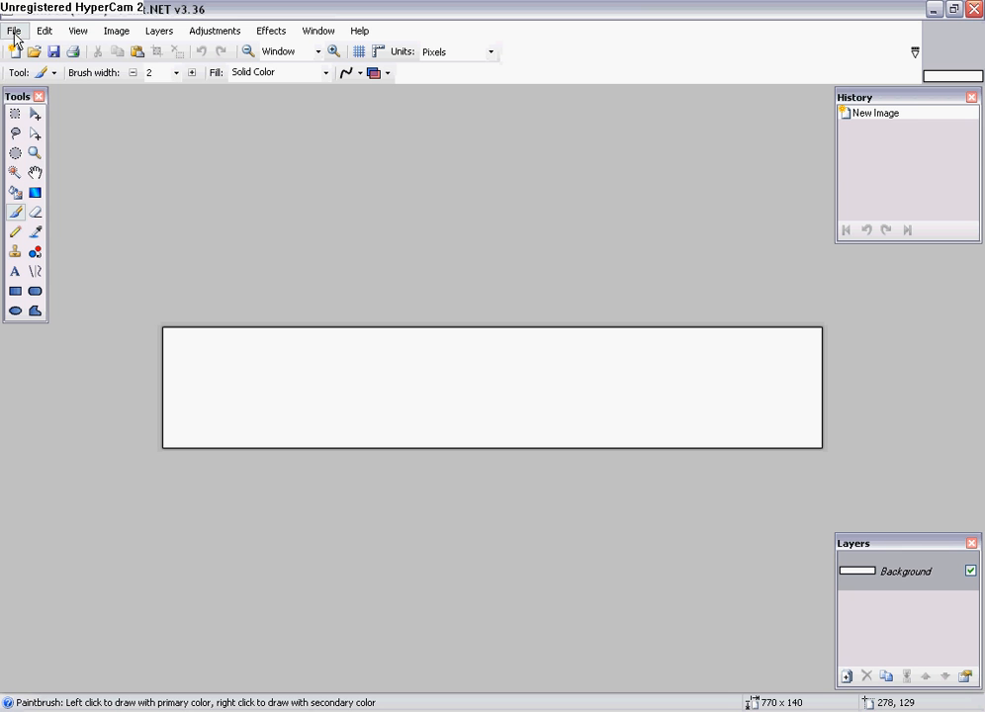
Open cosmotutorial_banner from the Desktop folder
left_click(14, 30)
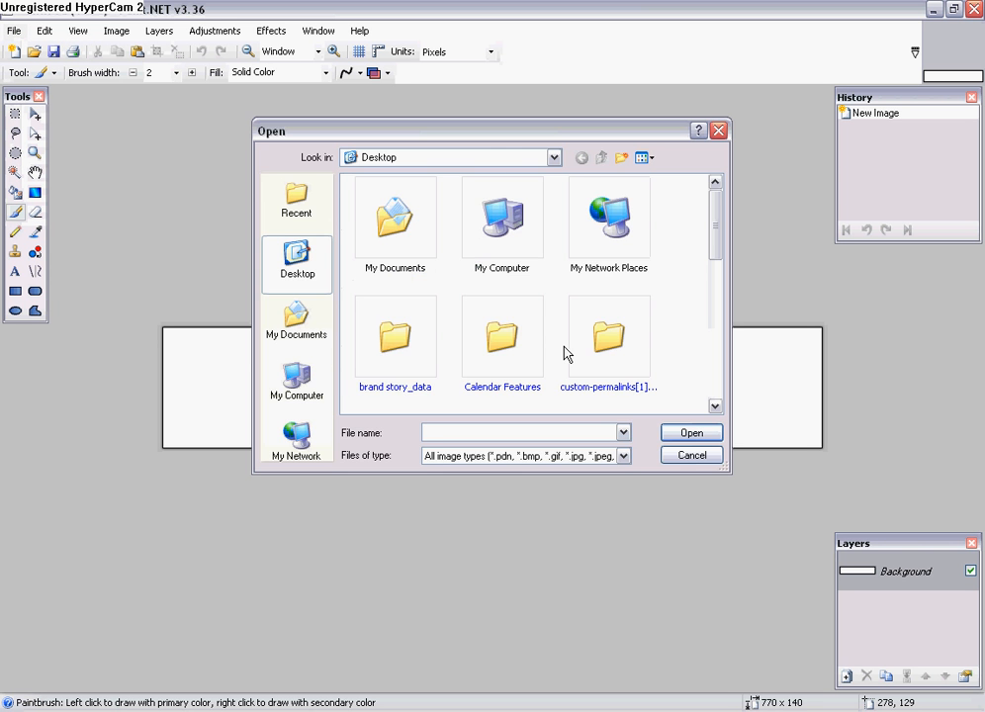
scroll("down", 3)
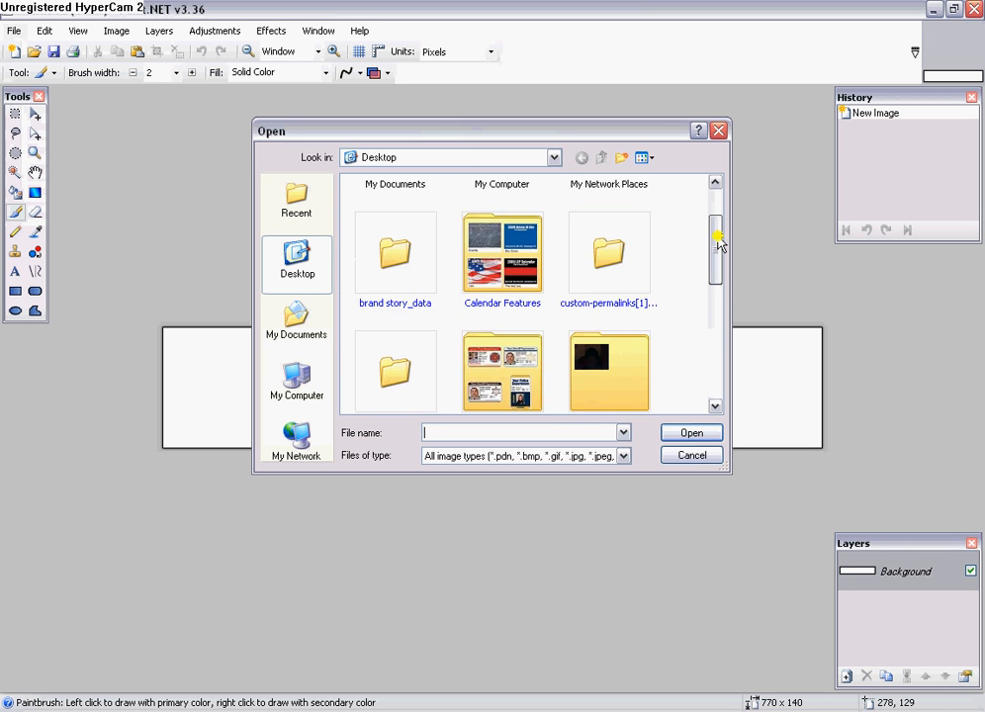
scroll("down", 3)
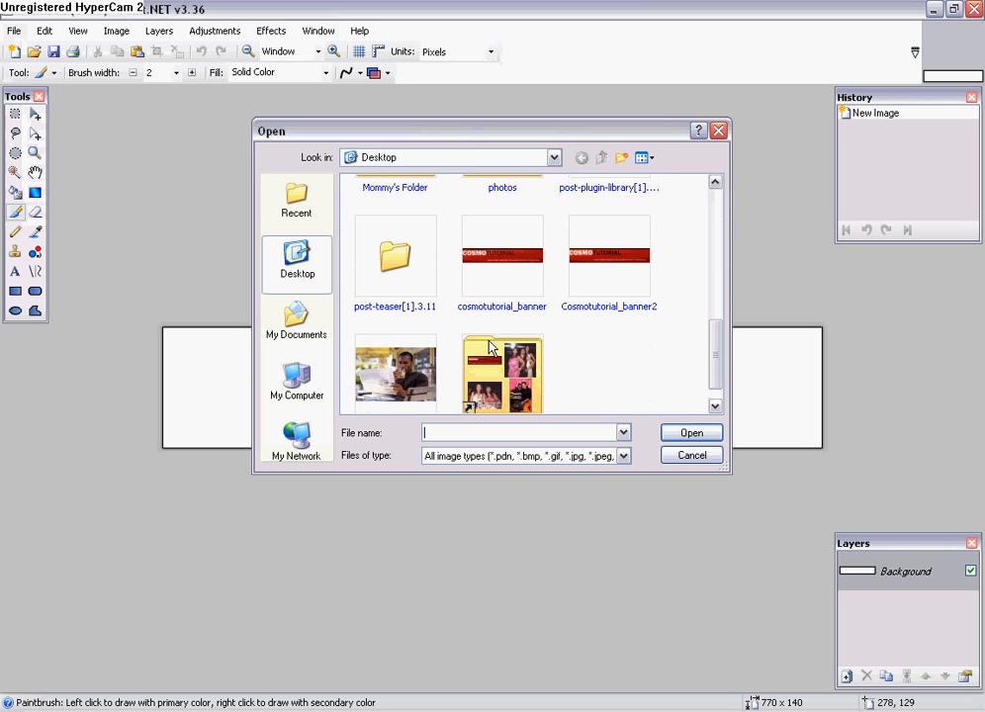
left_click(691, 454)
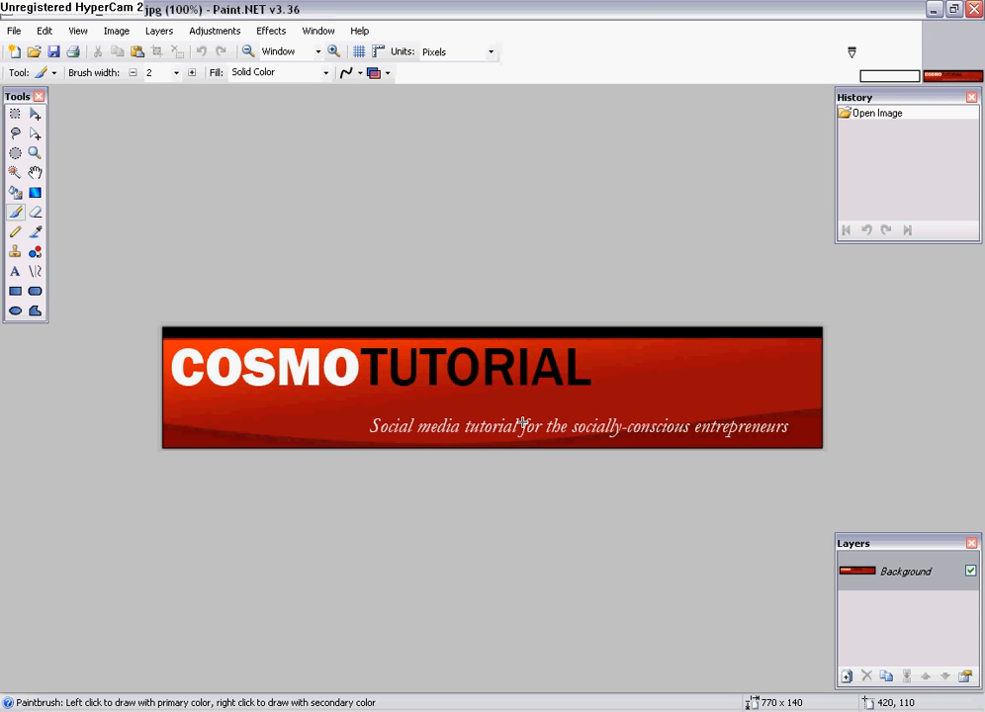
mouse_move(887, 163)
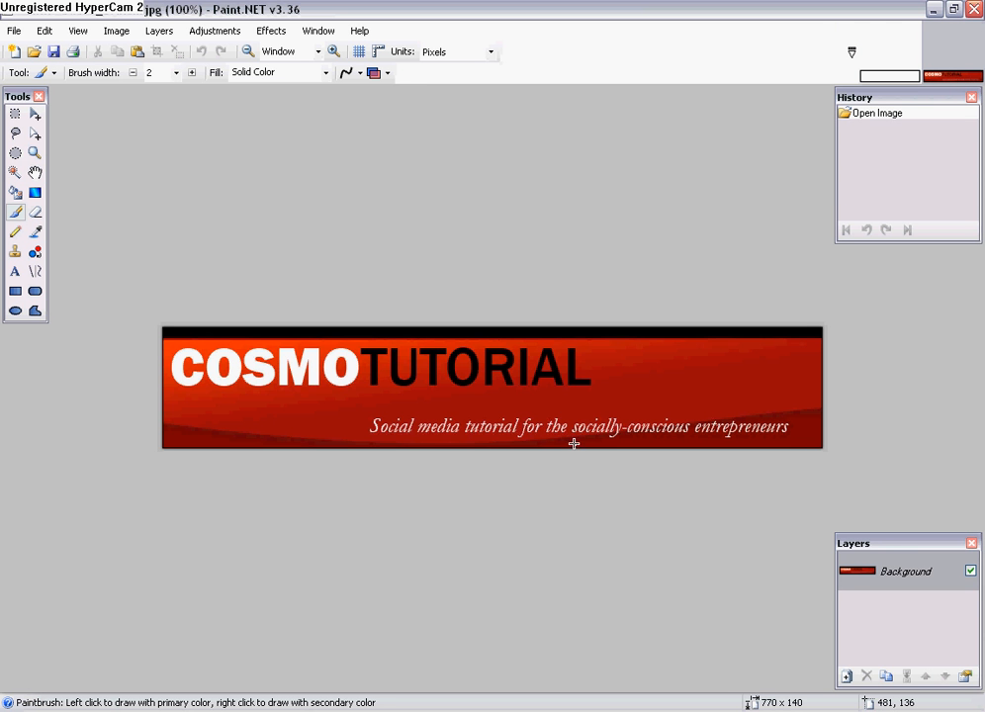
mouse_move(517, 427)
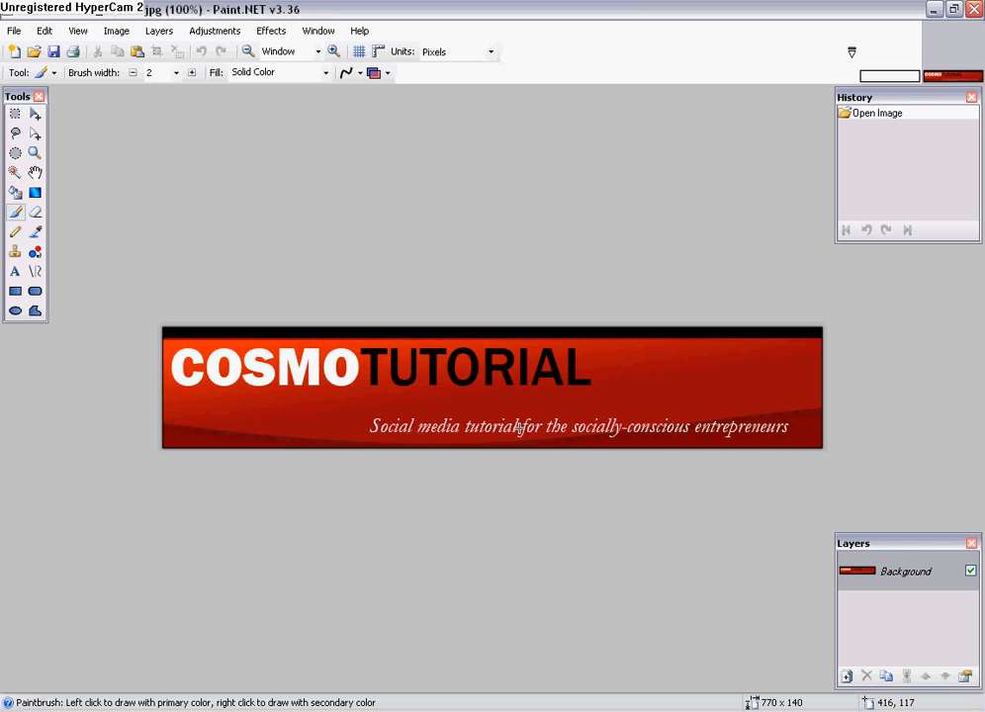
Select and copy the whole Cosmotutorial banner, then return to the blank 770×140 image
key("ctrl+a")
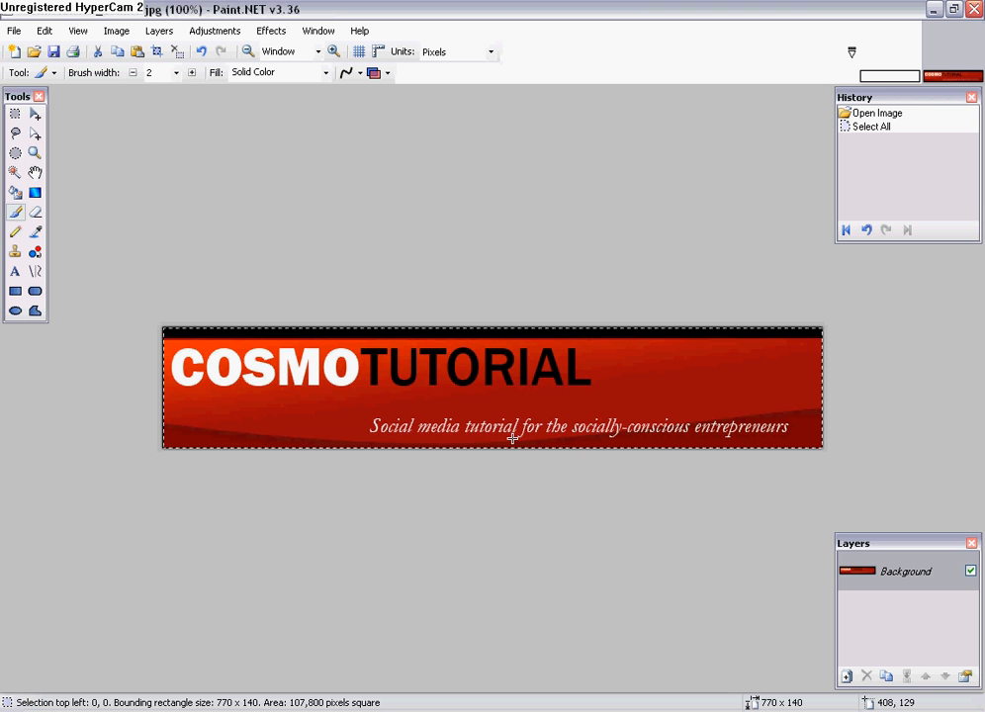
mouse_move(564, 452)
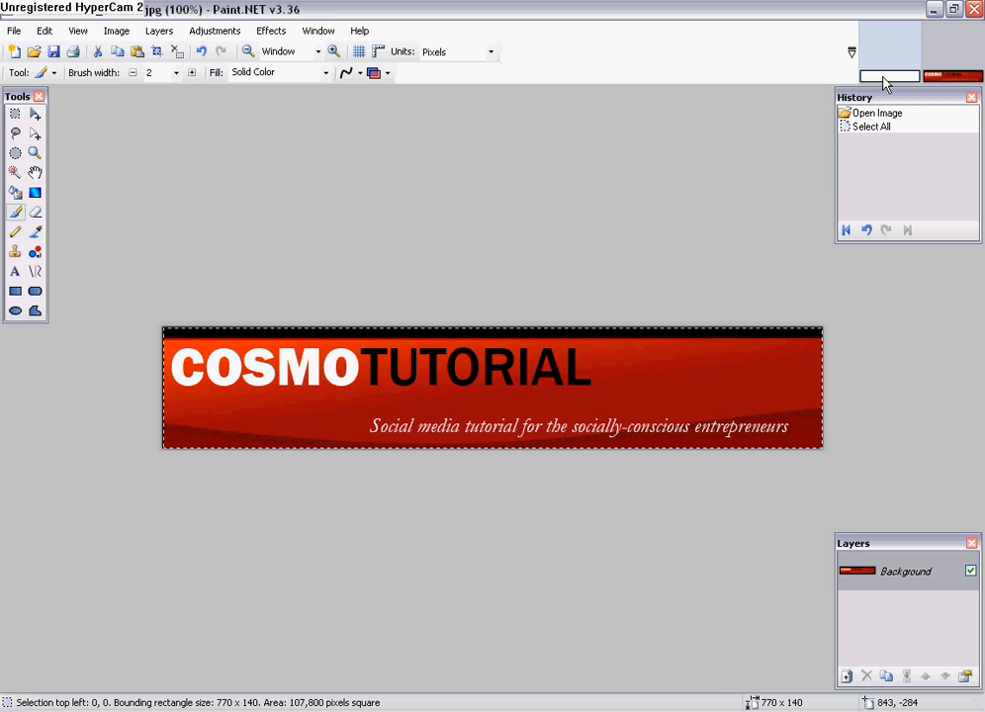
left_click(14, 30)
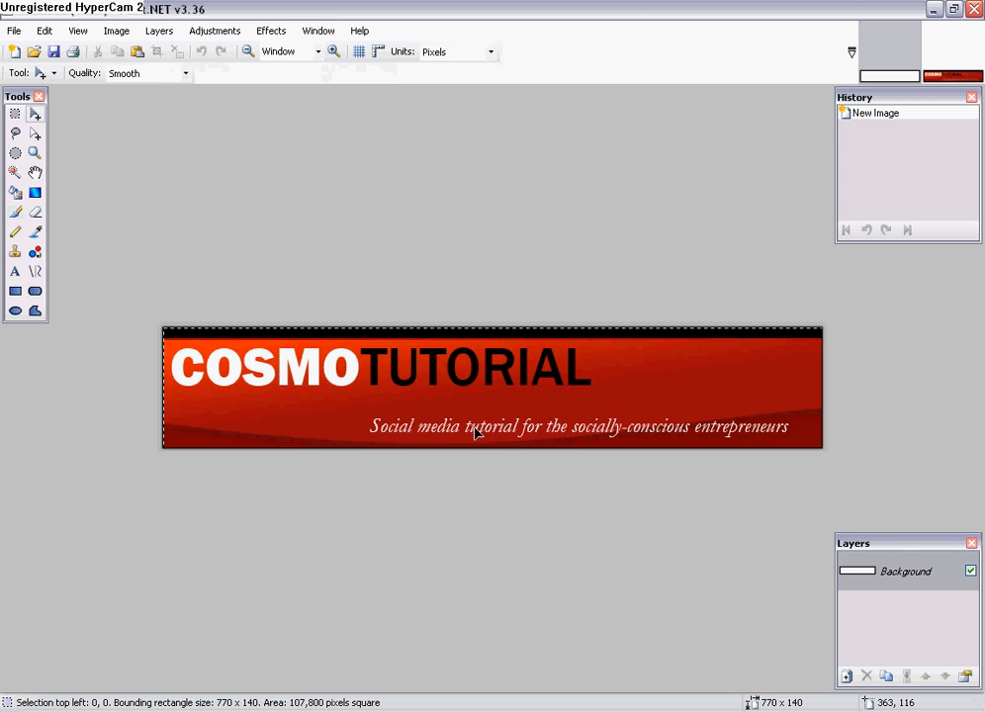
Paste the copied Cosmotutorial banner into the new 770×140 image
key("ctrl+v")
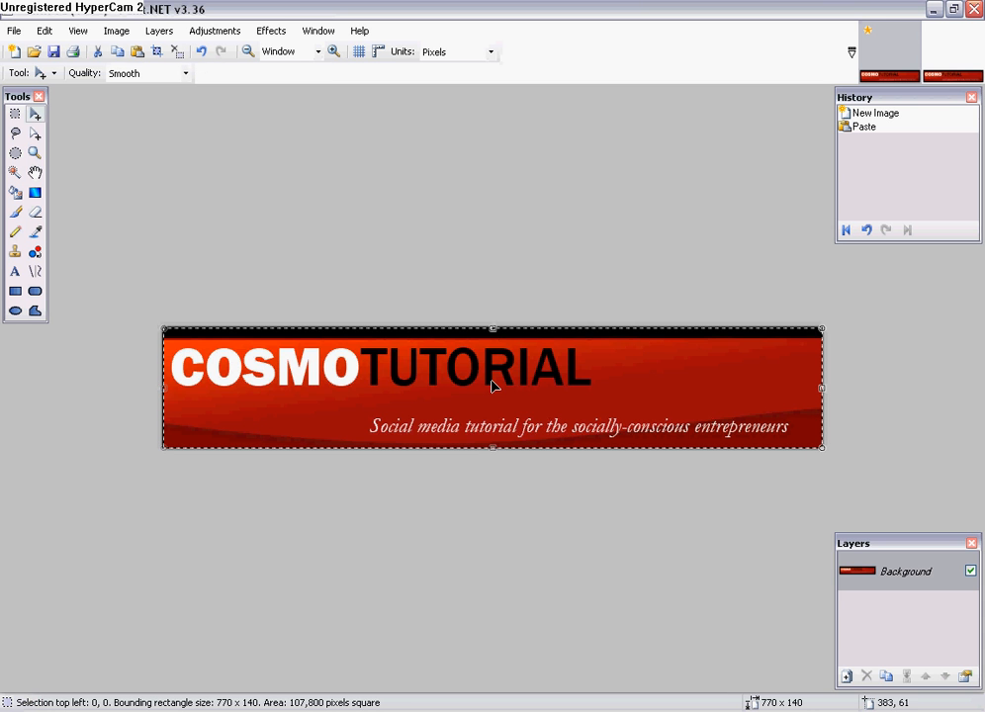
mouse_move(500, 432)
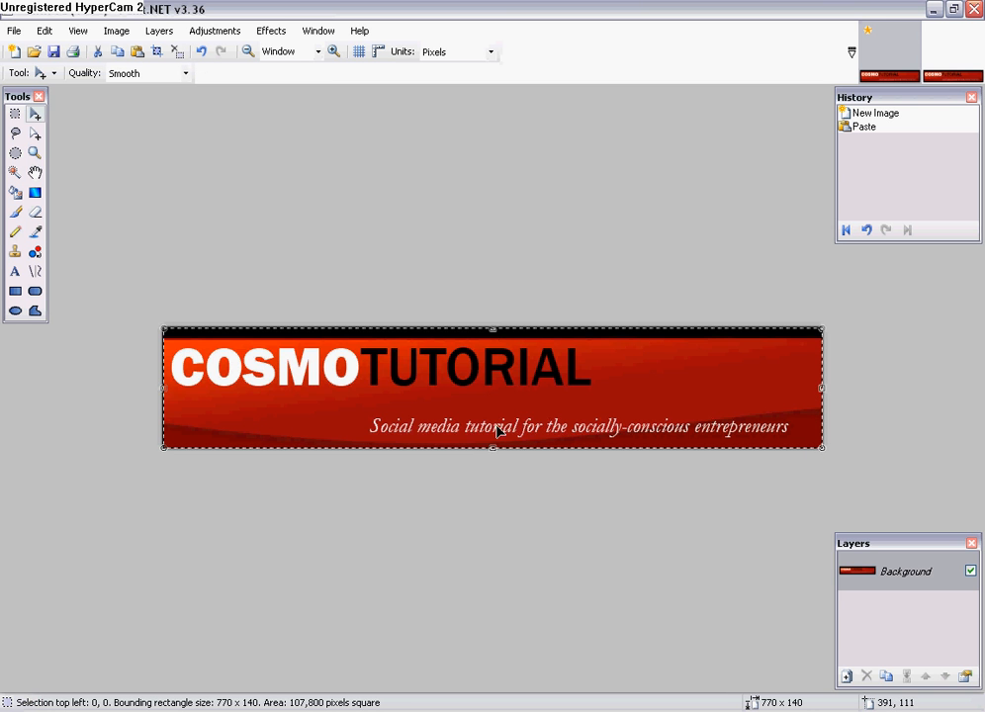
mouse_move(494, 452)
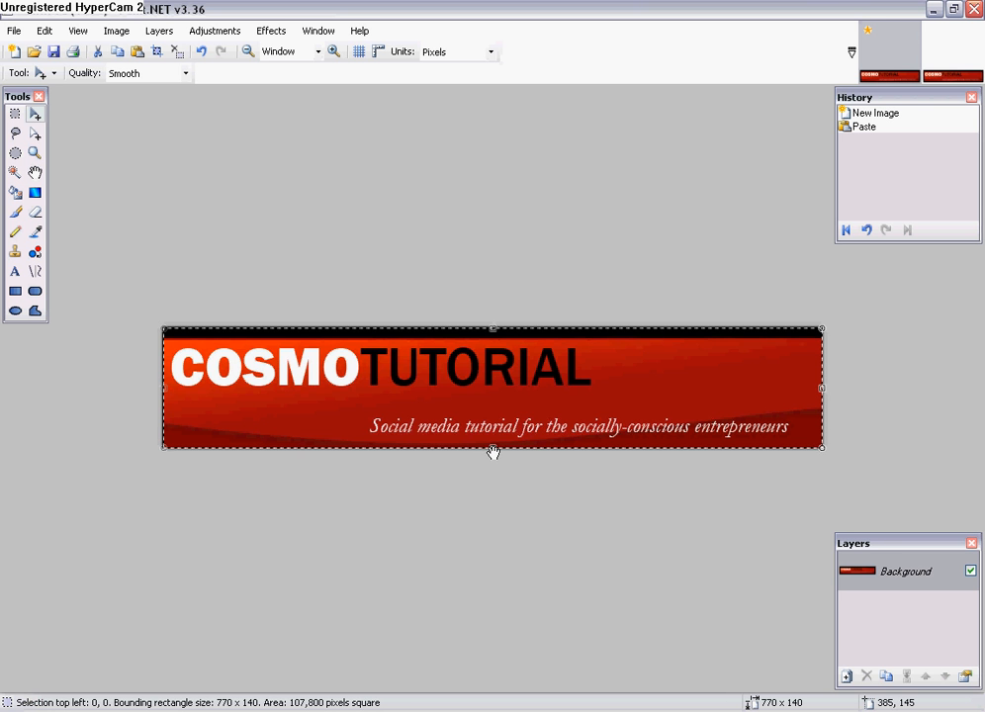
mouse_move(494, 453)
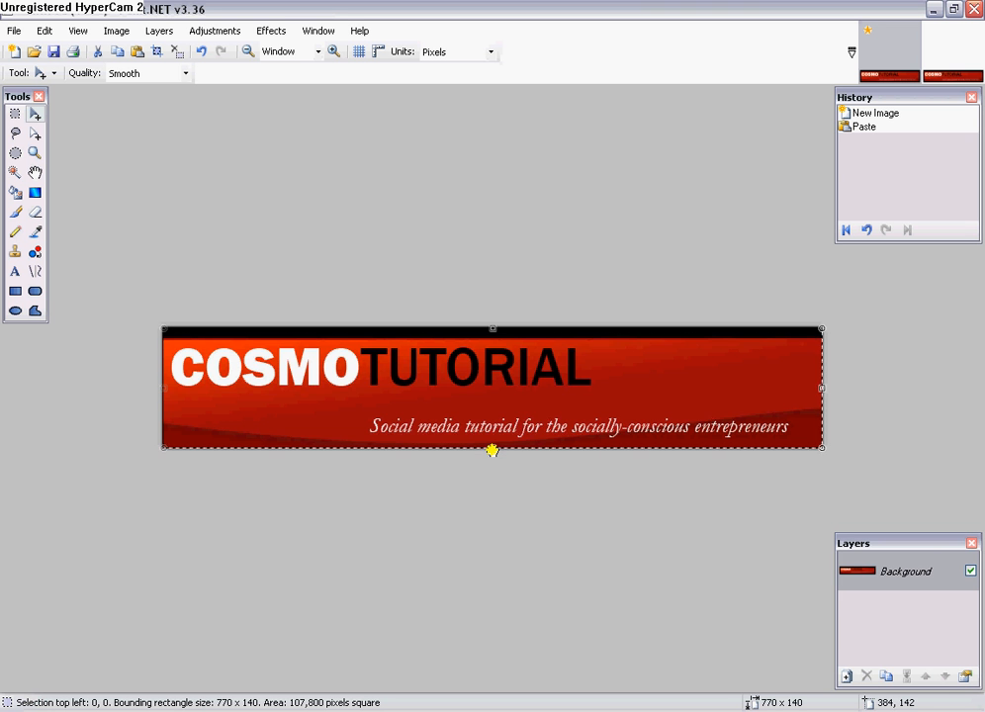
Drag the pasted banner's bottom and left edges to the canvas edges
left_click_drag(492, 448, 497, 435)
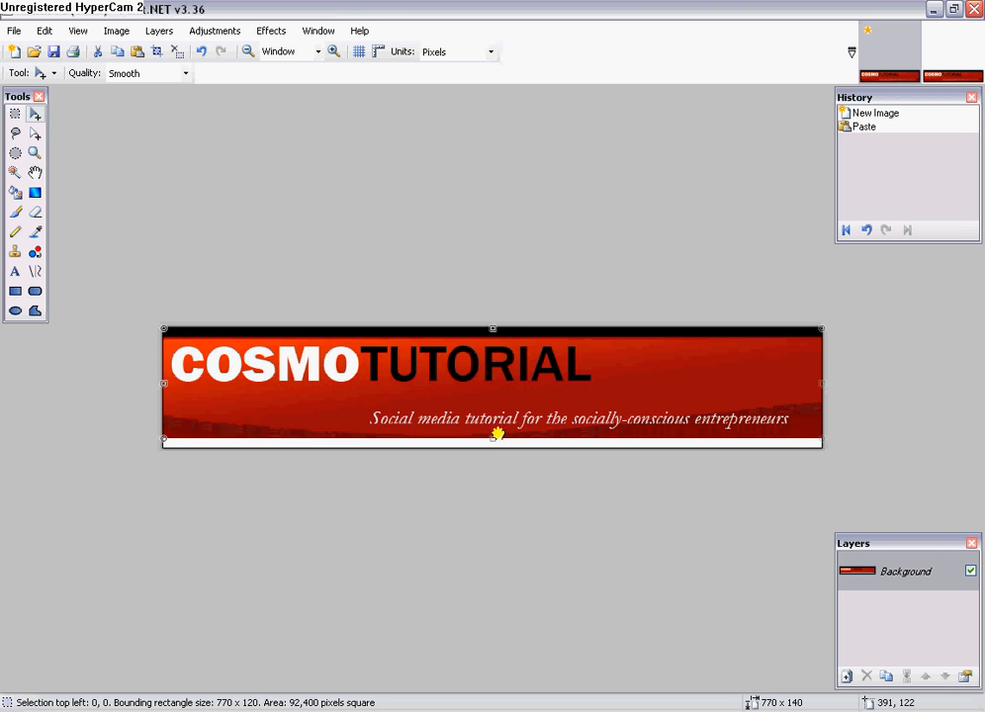
left_click_drag(497, 435, 495, 442)
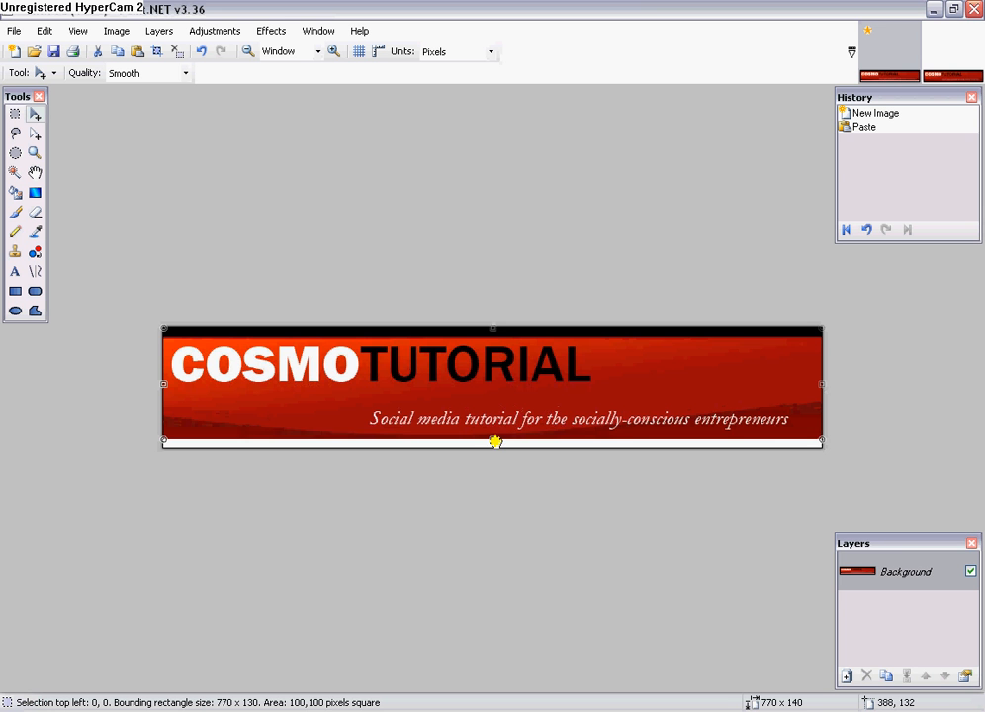
left_click_drag(494, 441, 499, 428)
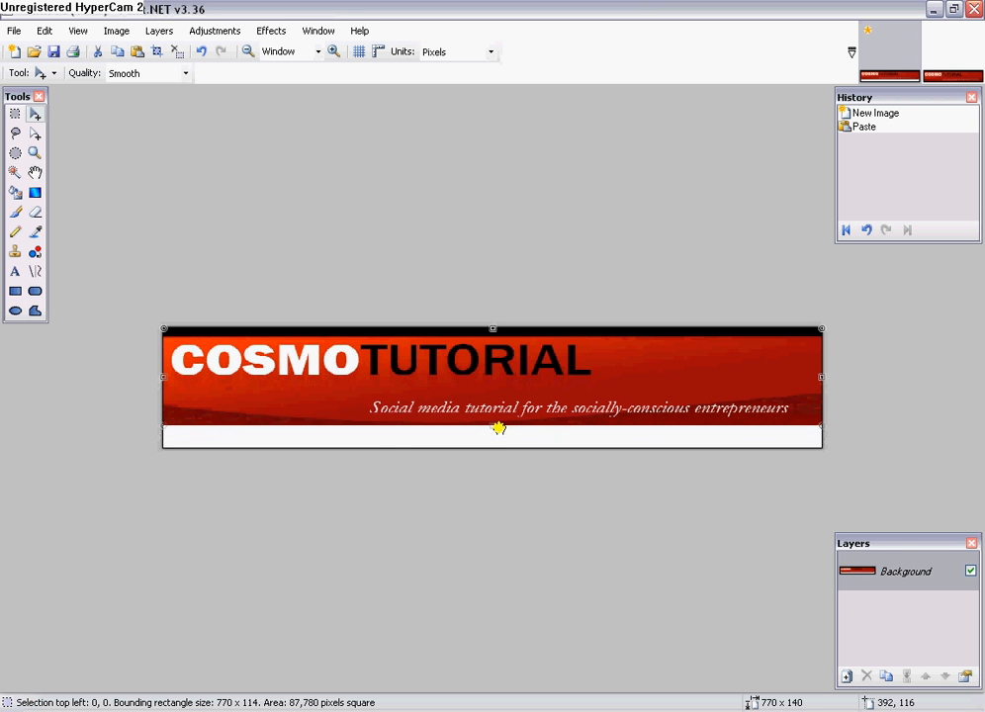
left_click_drag(493, 422, 499, 443)
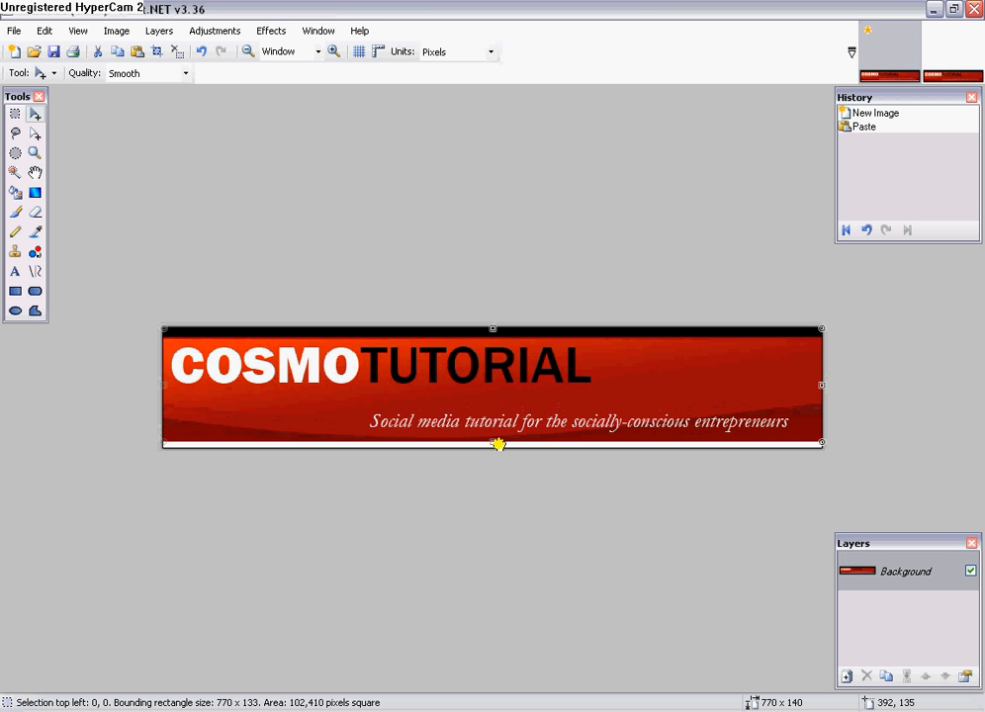
left_click_drag(500, 443, 499, 438)
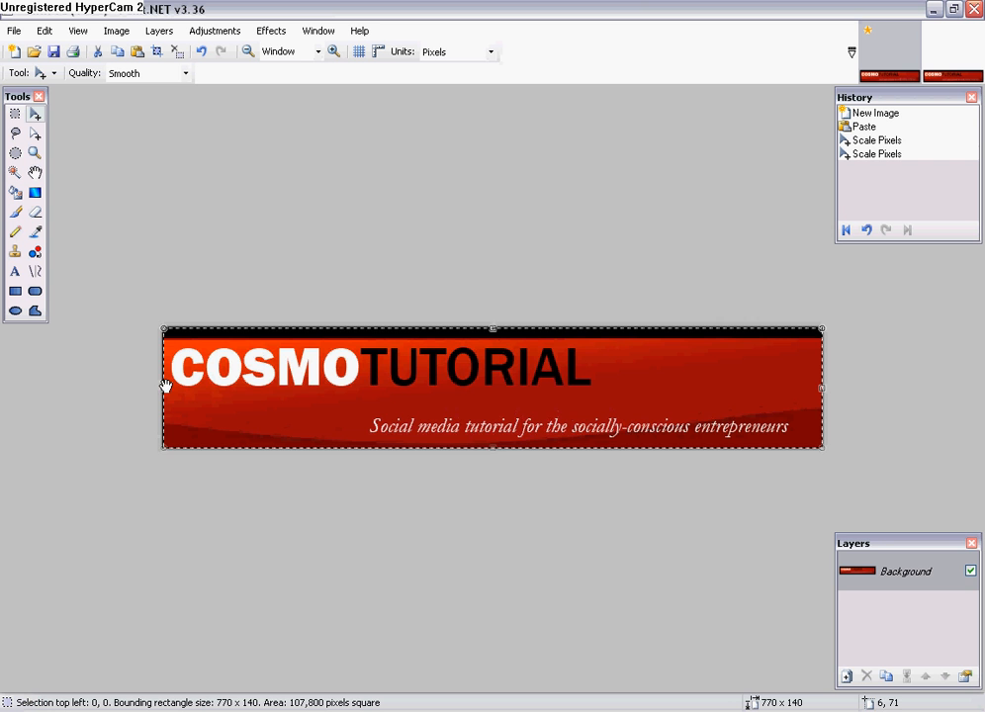
mouse_move(166, 390)
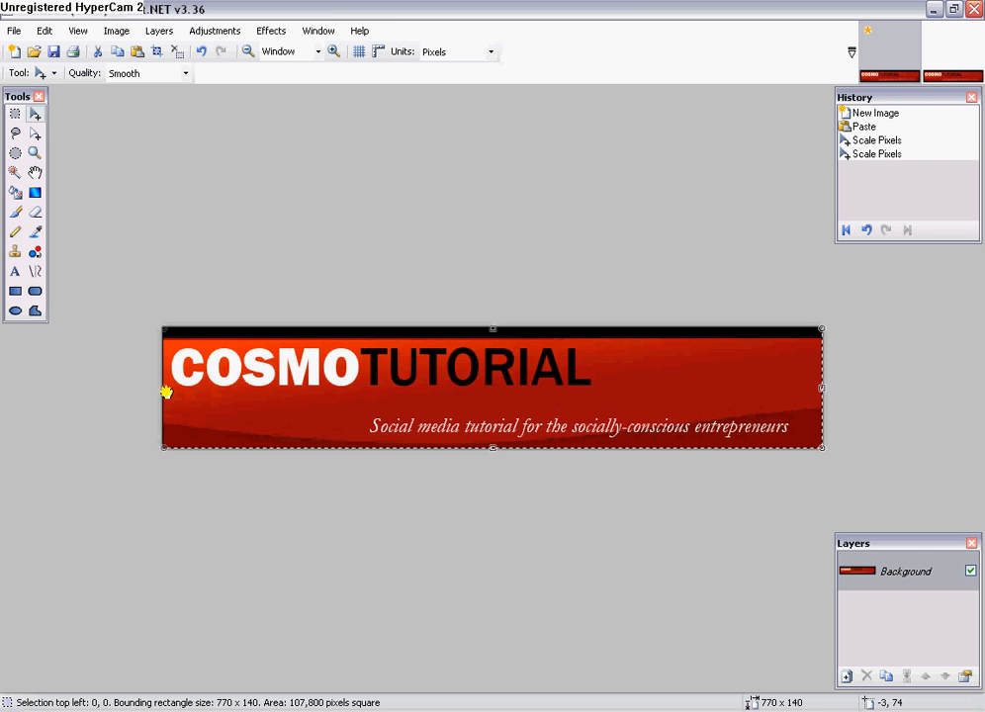
left_click_drag(164, 386, 178, 386)
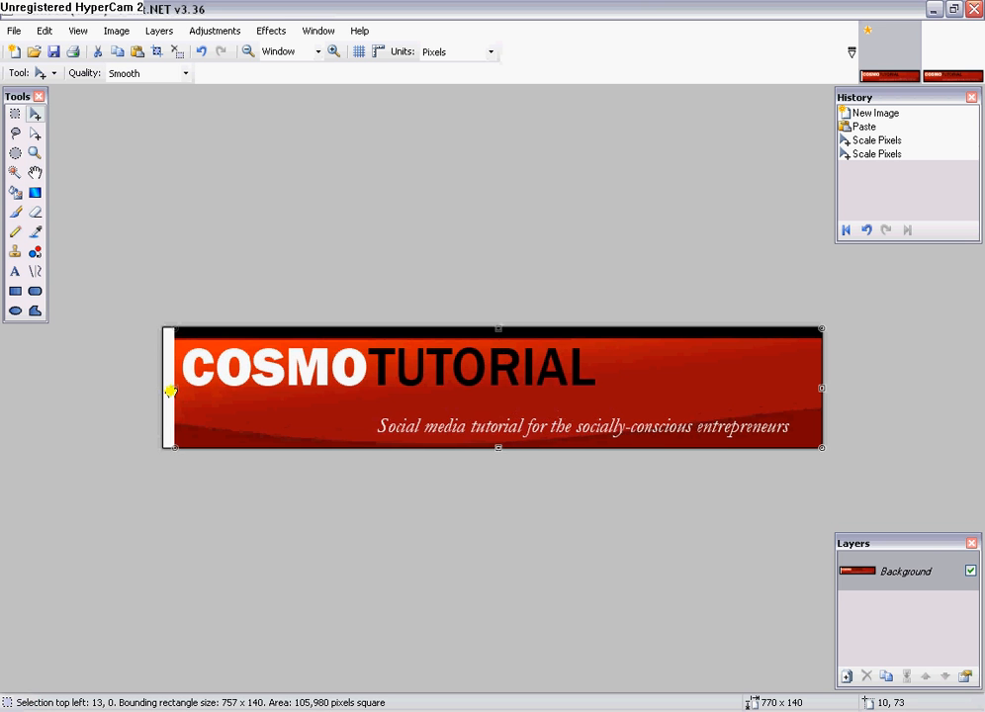
left_click_drag(171, 388, 163, 388)
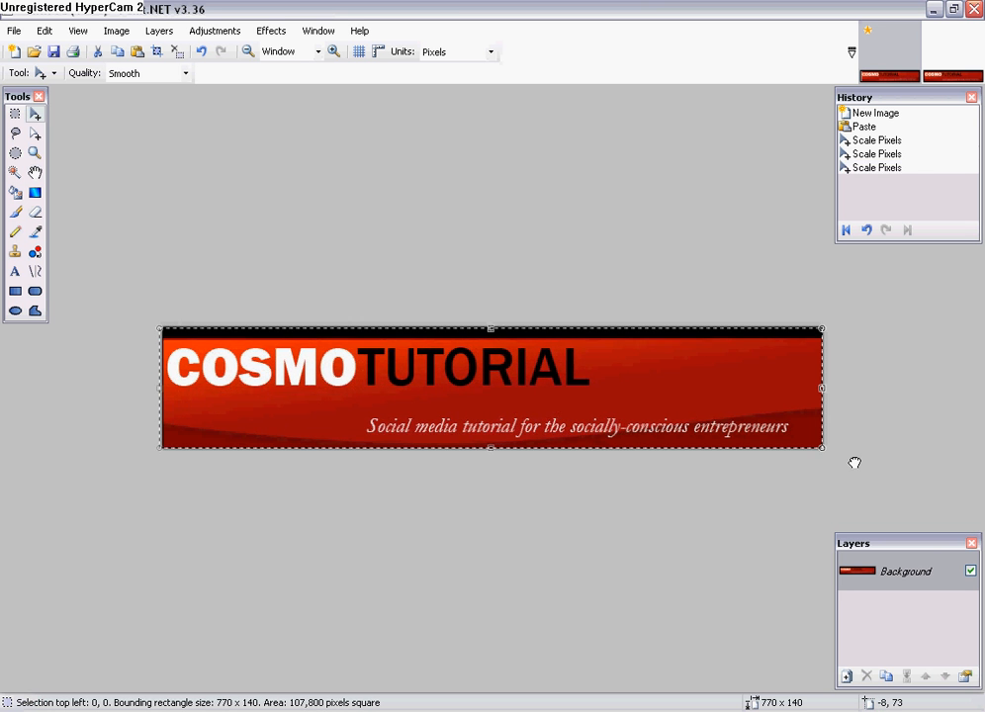
mouse_move(821, 453)
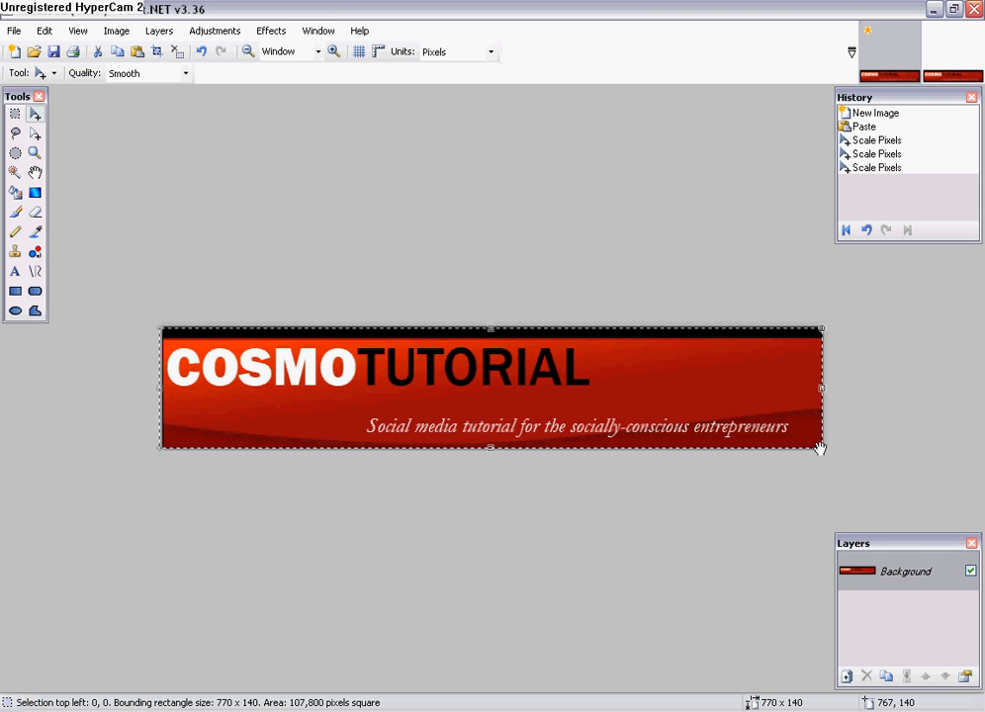
left_click_drag(821, 447, 804, 442)
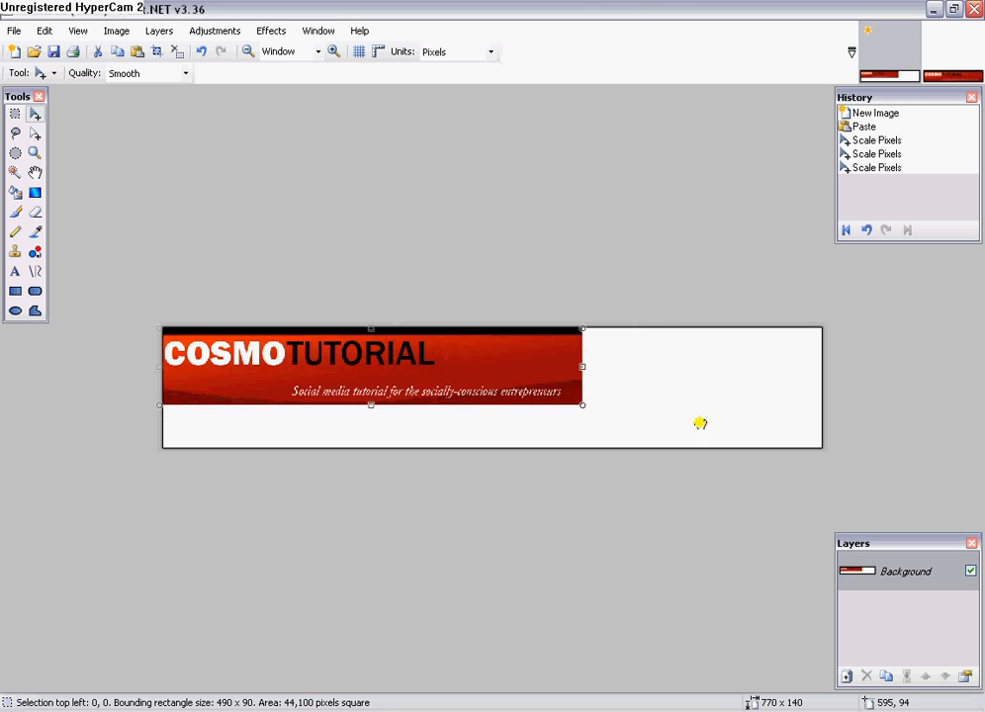
left_click_drag(582, 404, 714, 428)
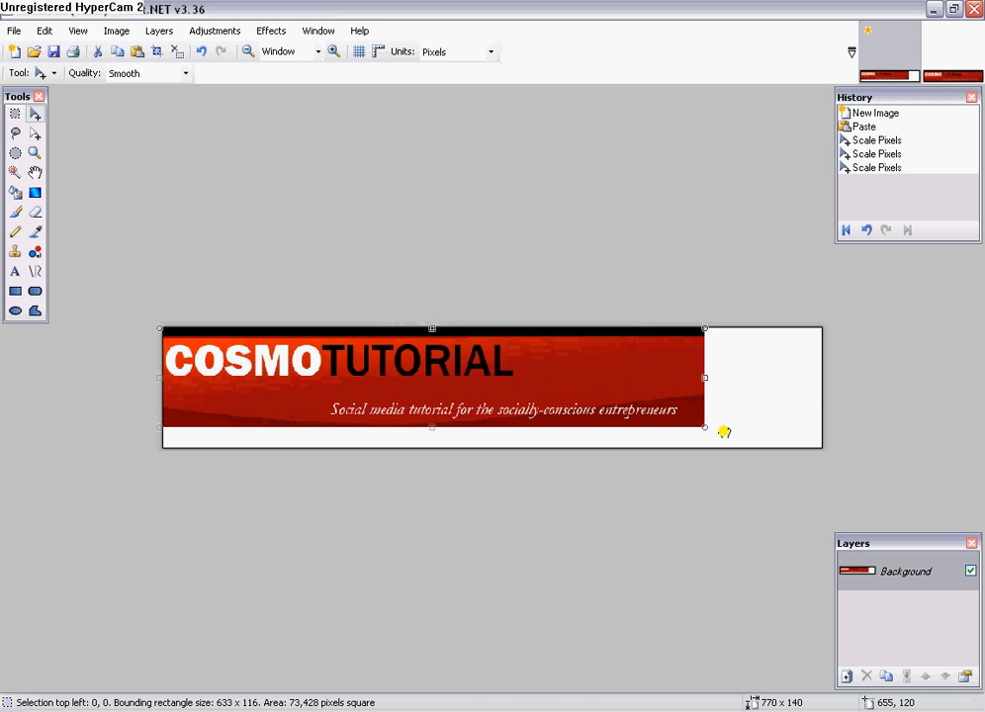
left_click_drag(704, 378, 722, 378)
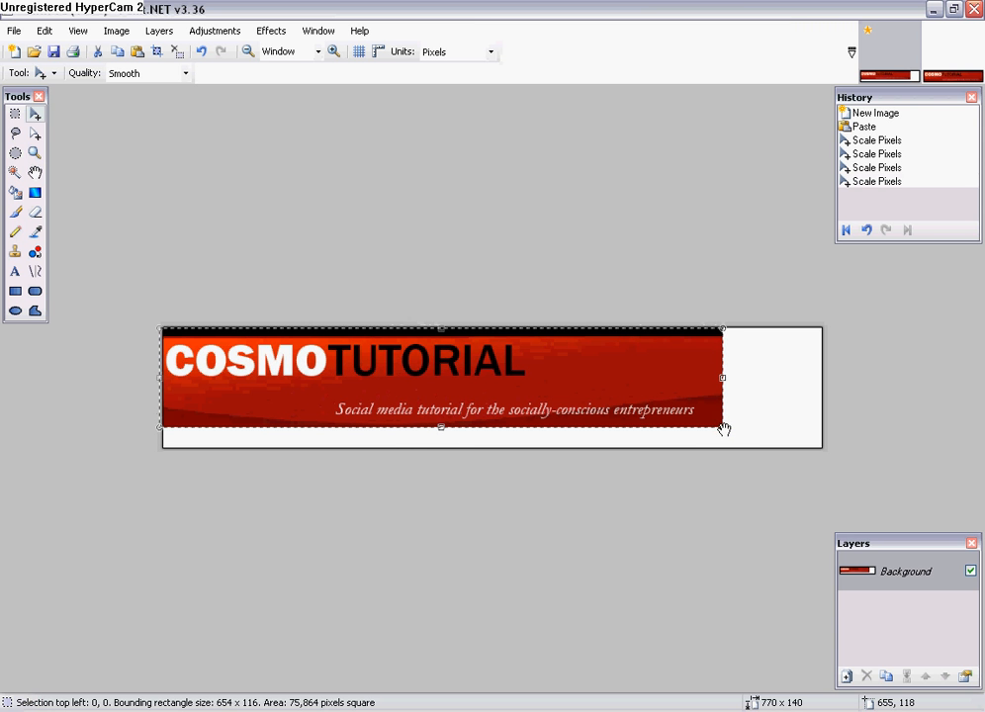
left_click_drag(722, 429, 769, 444)
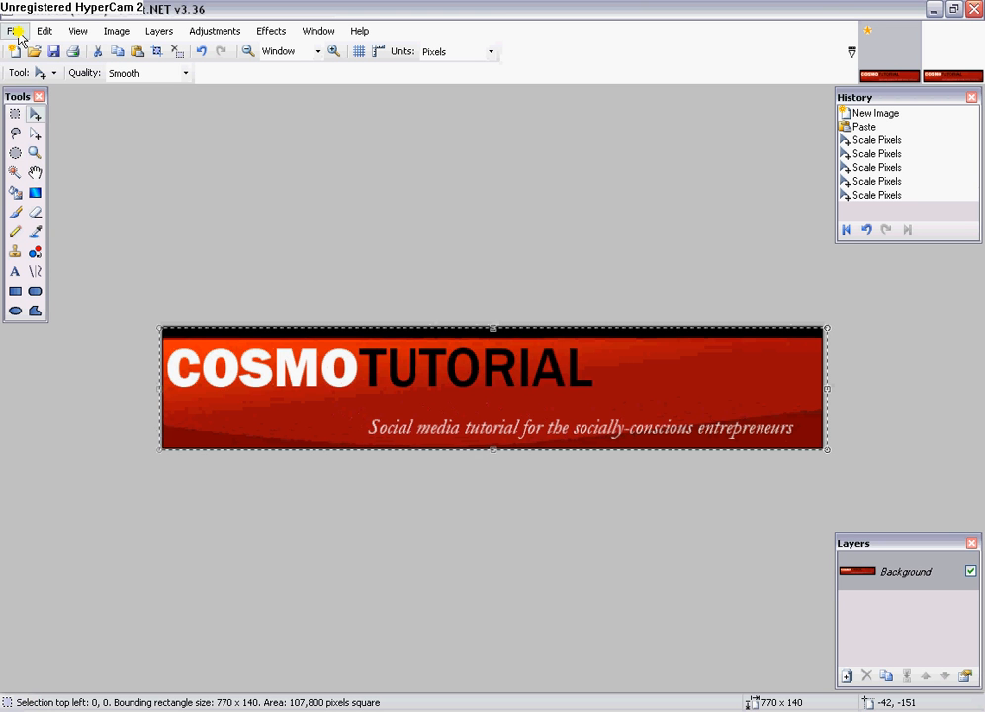
Name the file Cosmotutorial_banner3 on the Desktop and set the type to JPEG
left_click(14, 30)
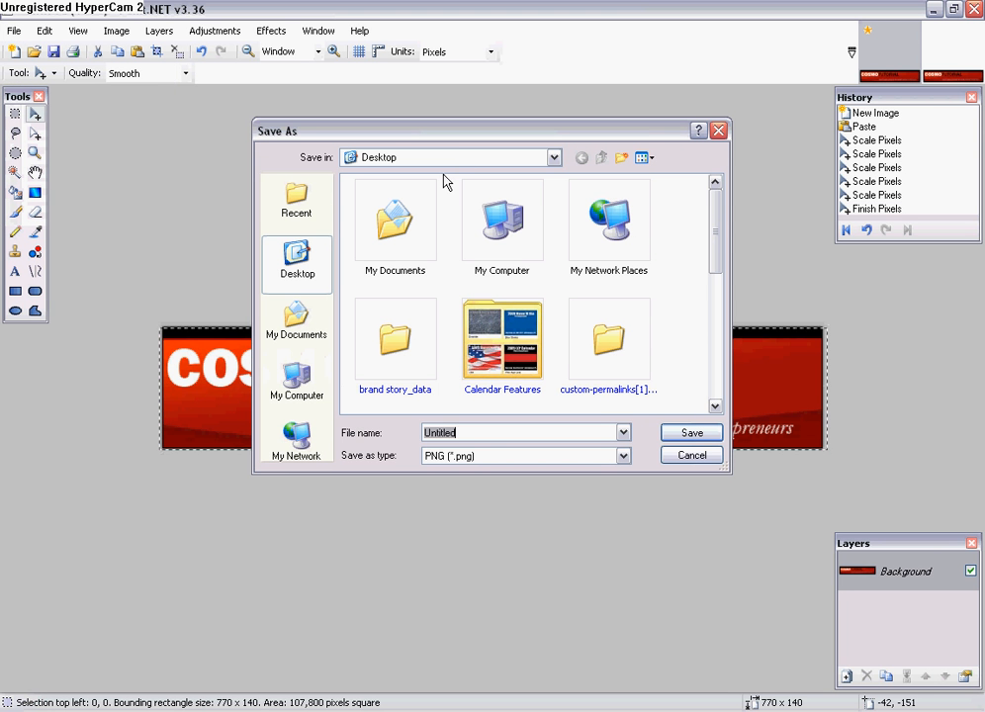
type("Cosmotutorial")
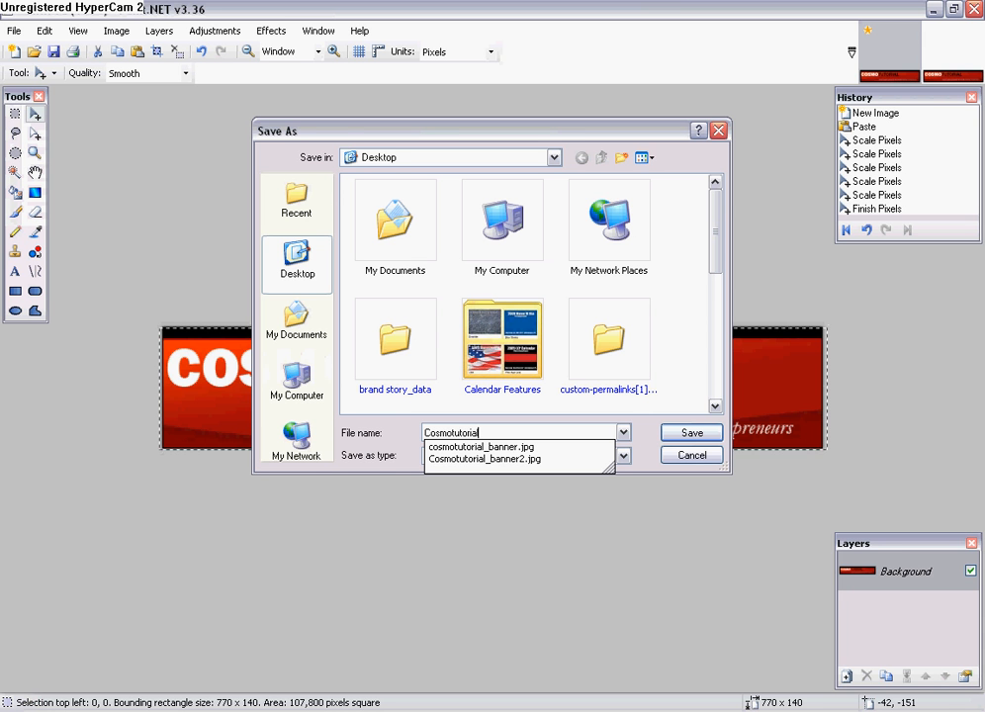
type("_banner3")
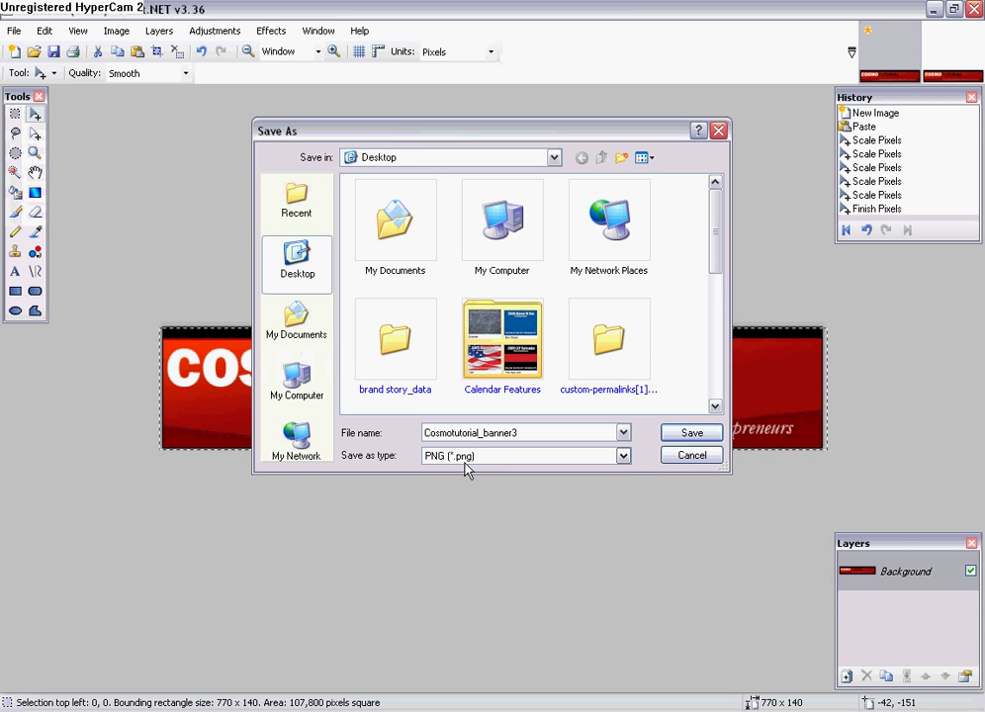
left_click(621, 454)
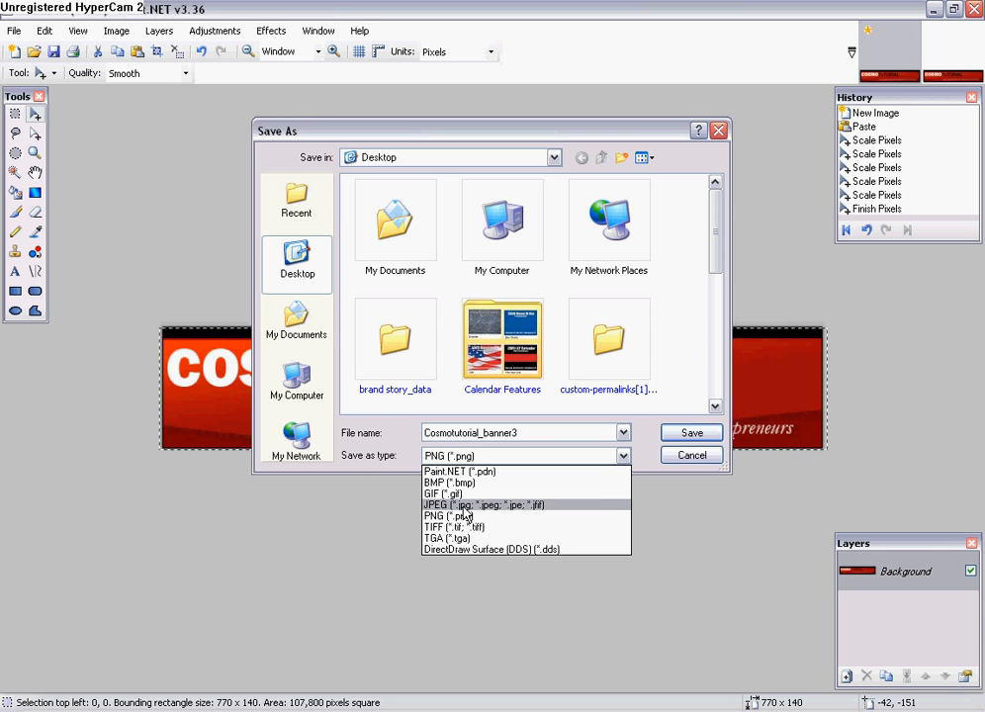
mouse_move(440, 493)
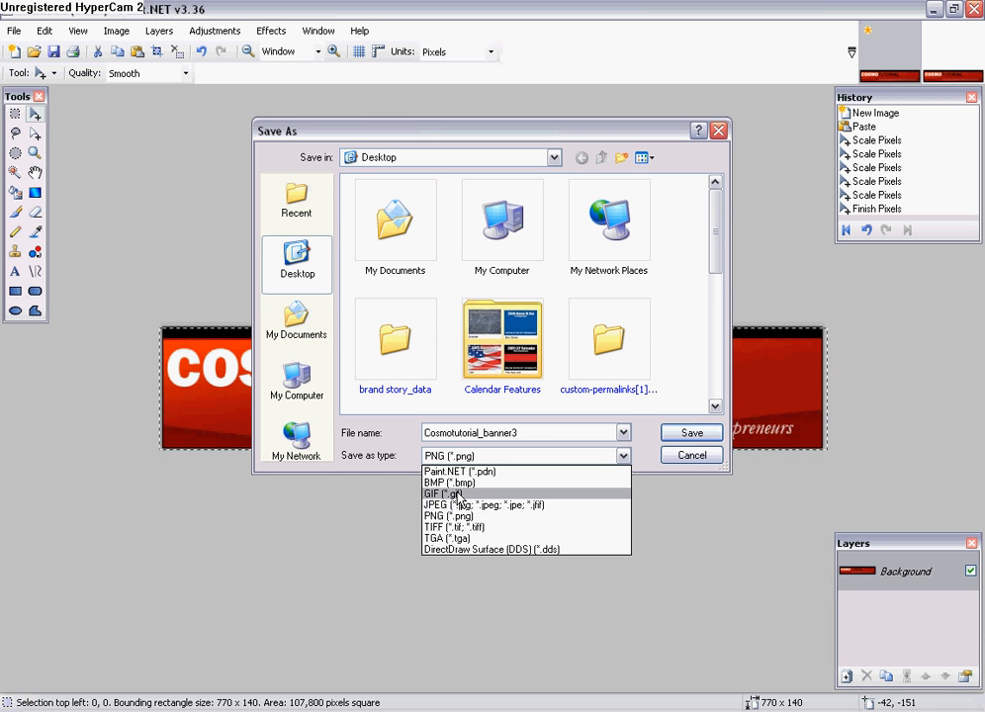
mouse_move(465, 504)
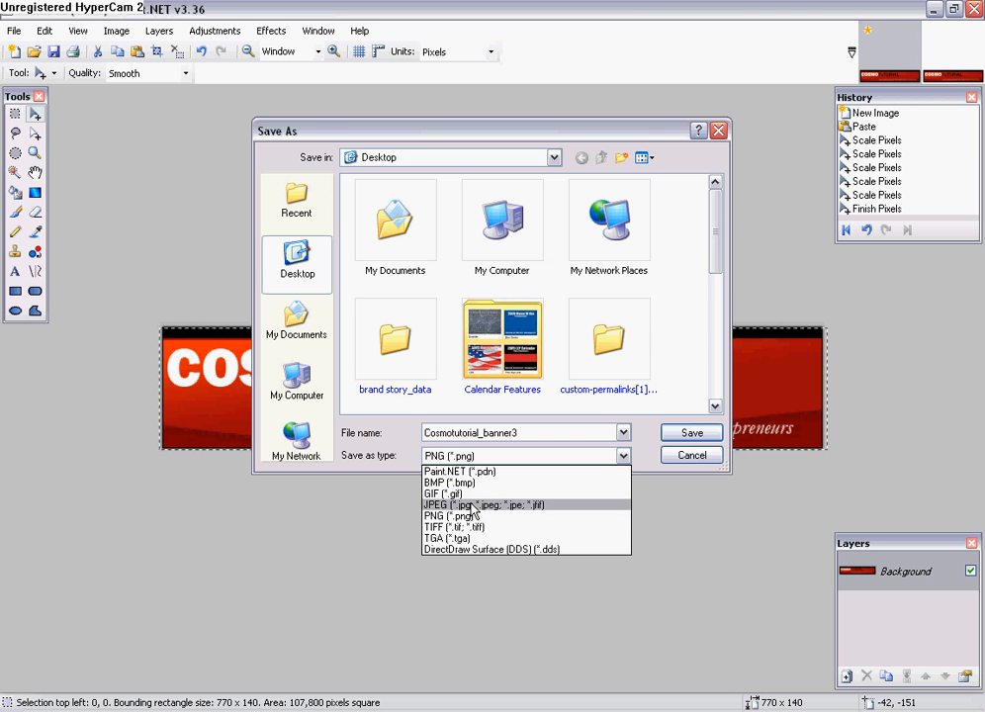
mouse_move(474, 516)
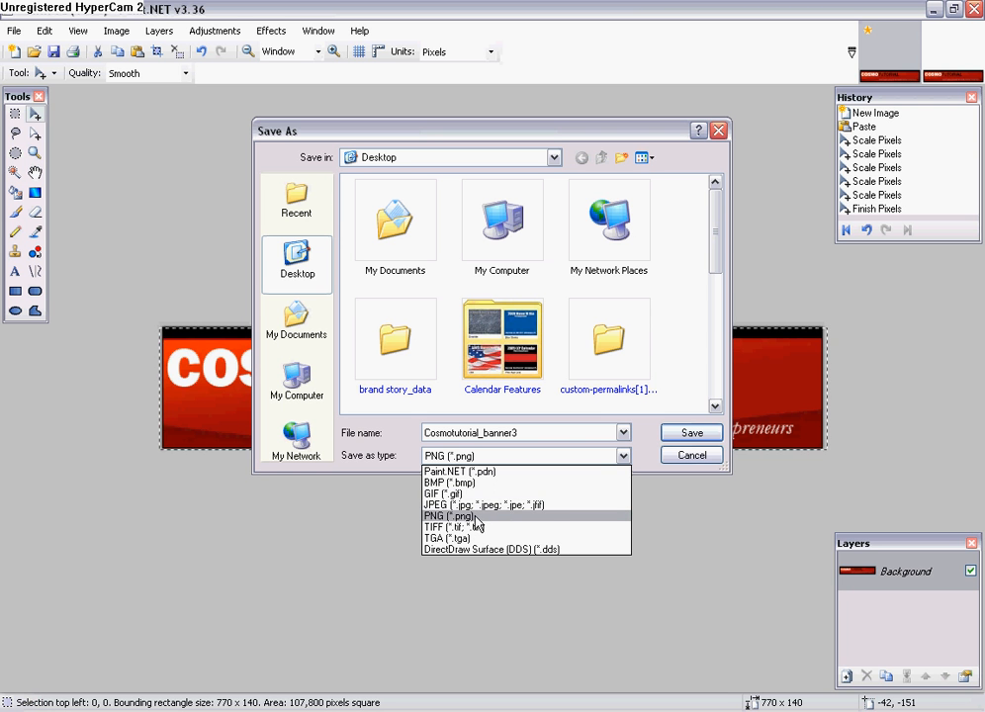
mouse_move(484, 504)
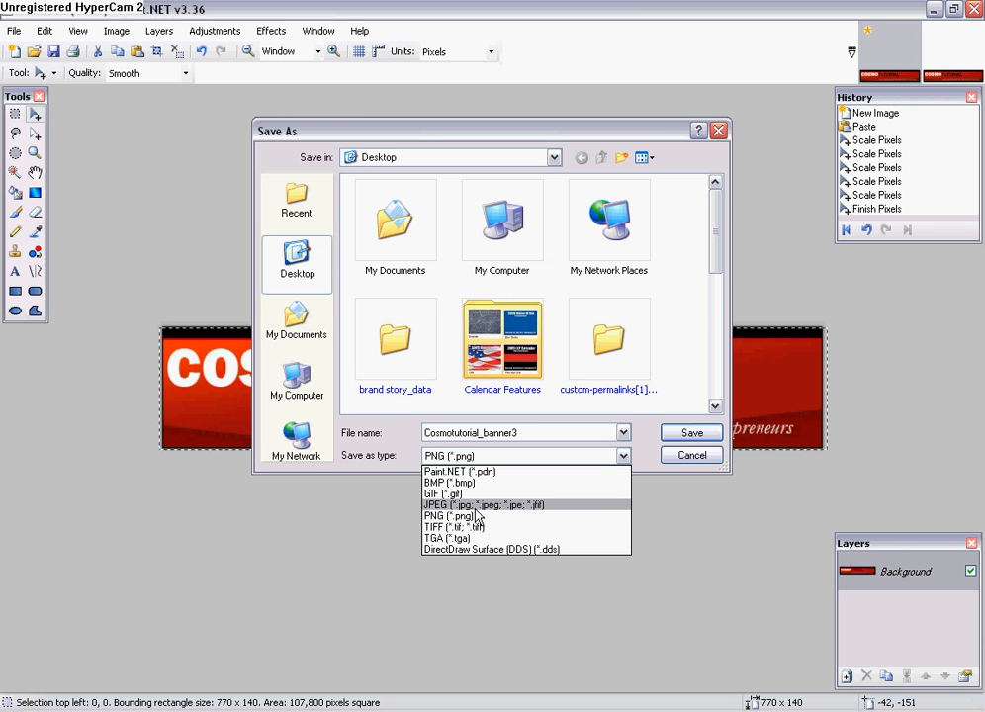
left_click(483, 505)
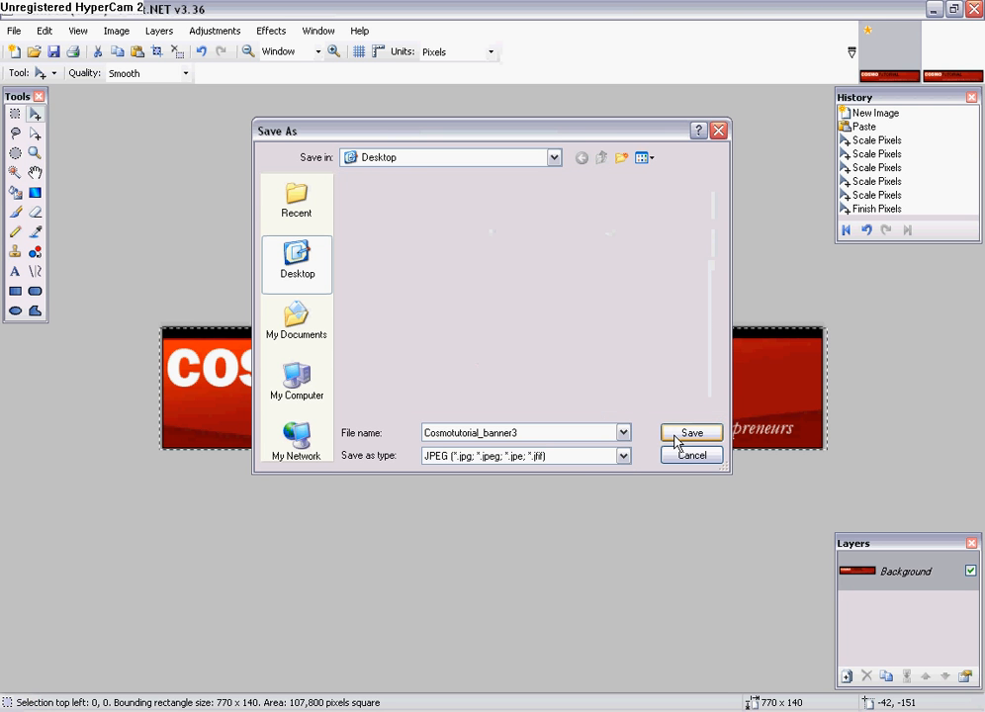
Save Cosmotutorial_banner3.jpg, keeping the JPEG quality at 95
left_click(691, 433)
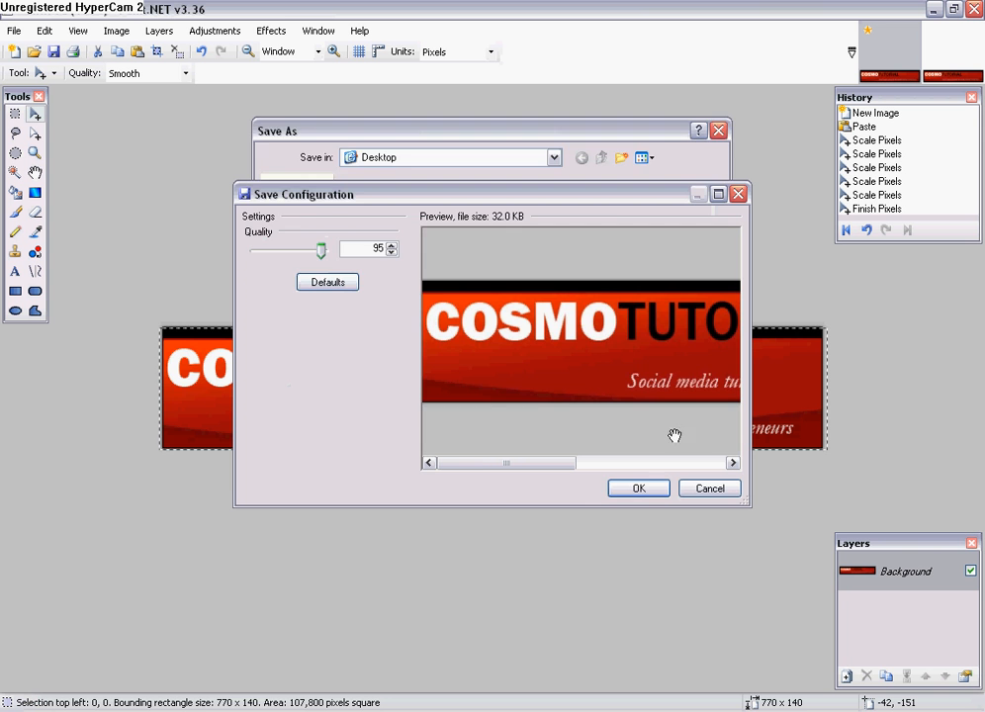
left_click(638, 488)
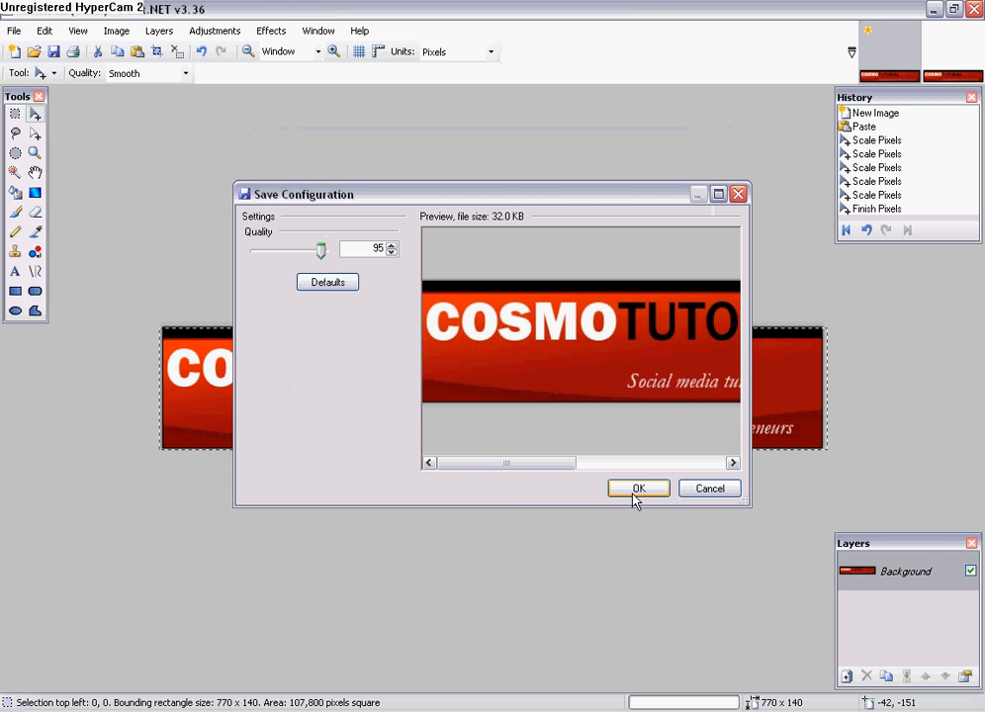
left_click(638, 488)
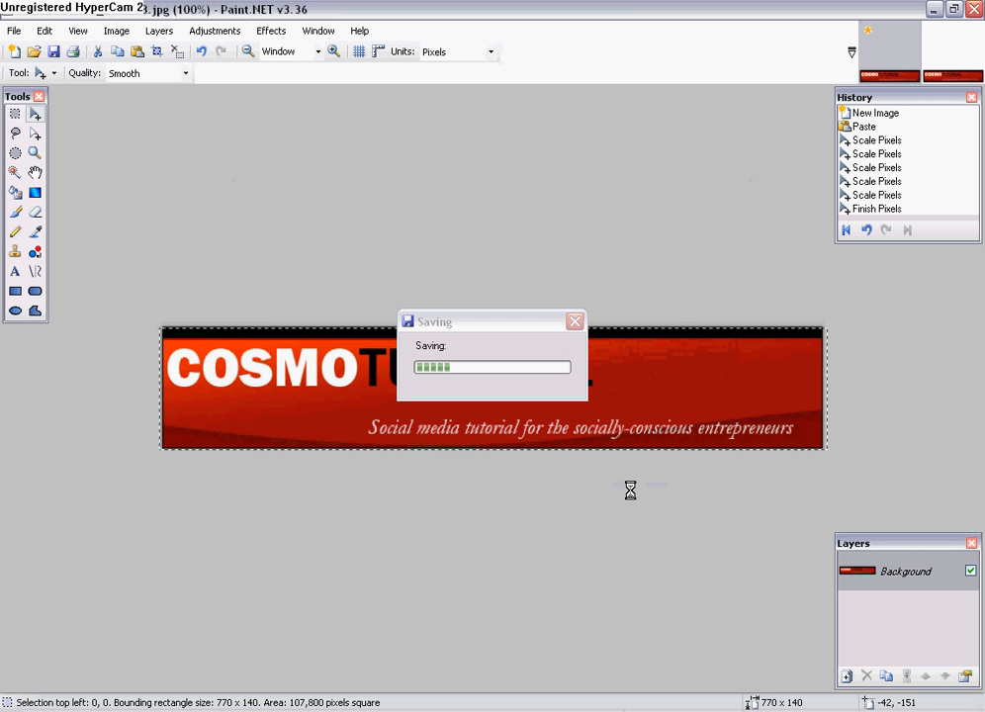